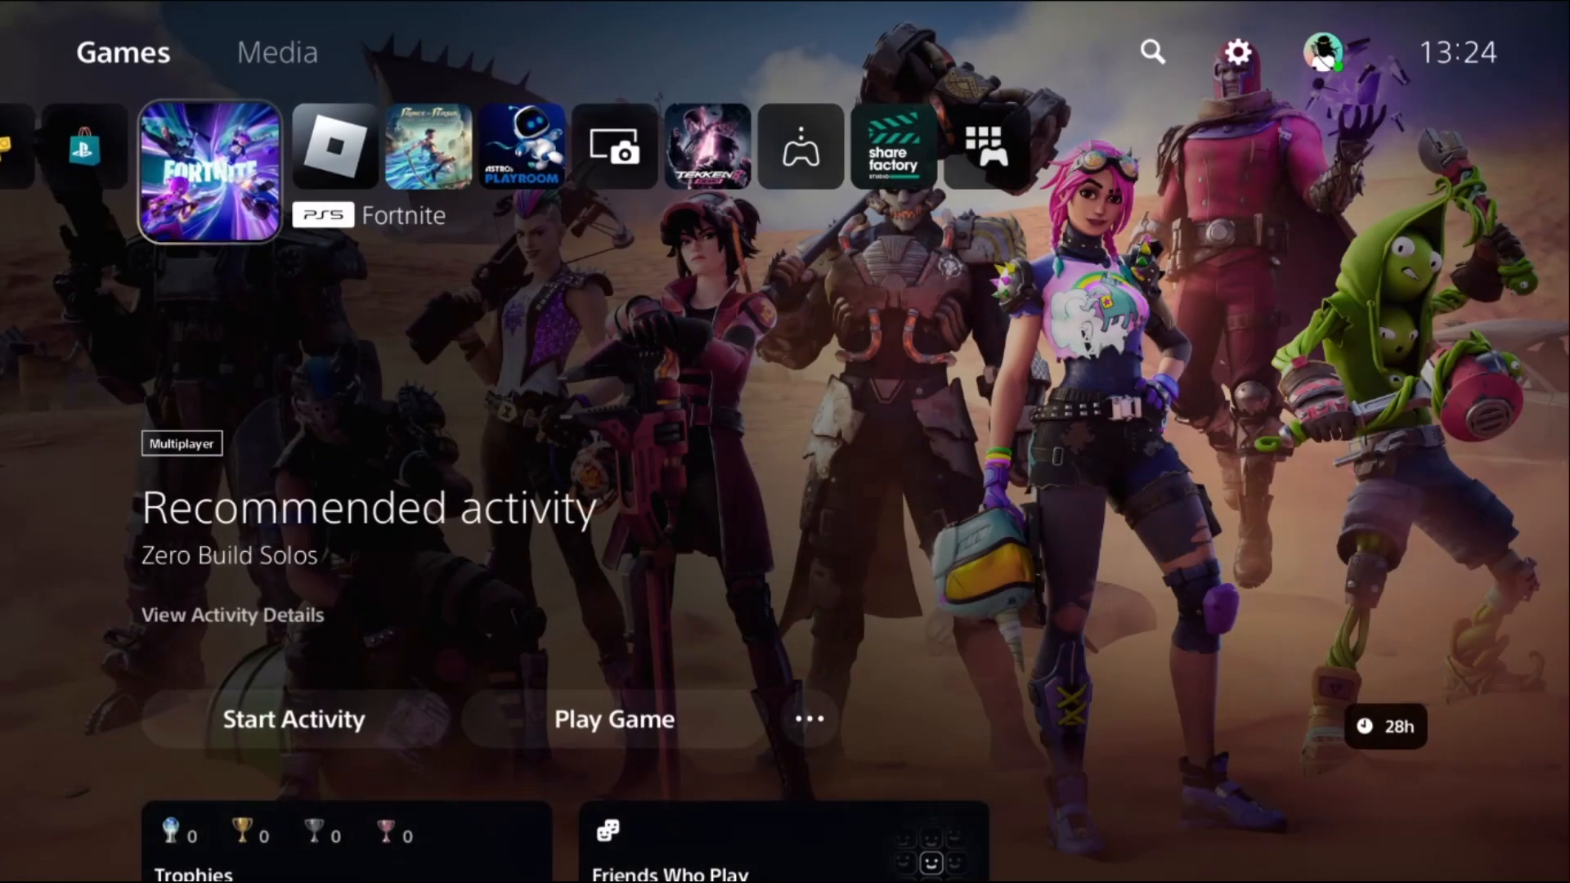
Open Settings and scroll to Saved Data and Game/App Settings' Game Presets.
left_click(1236, 53)
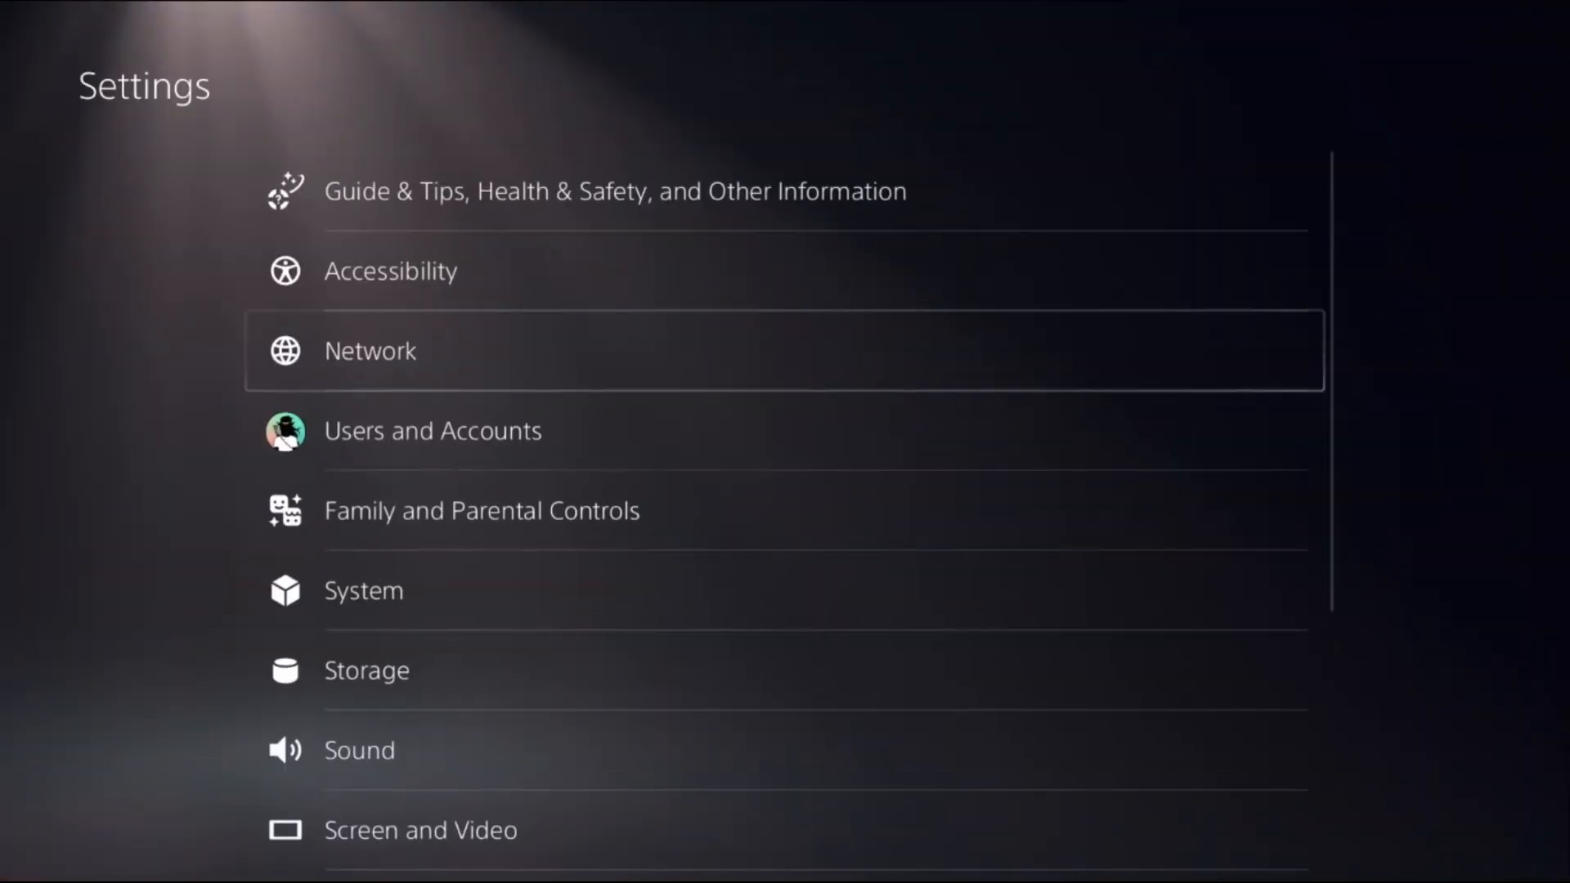
scroll("down", 3)
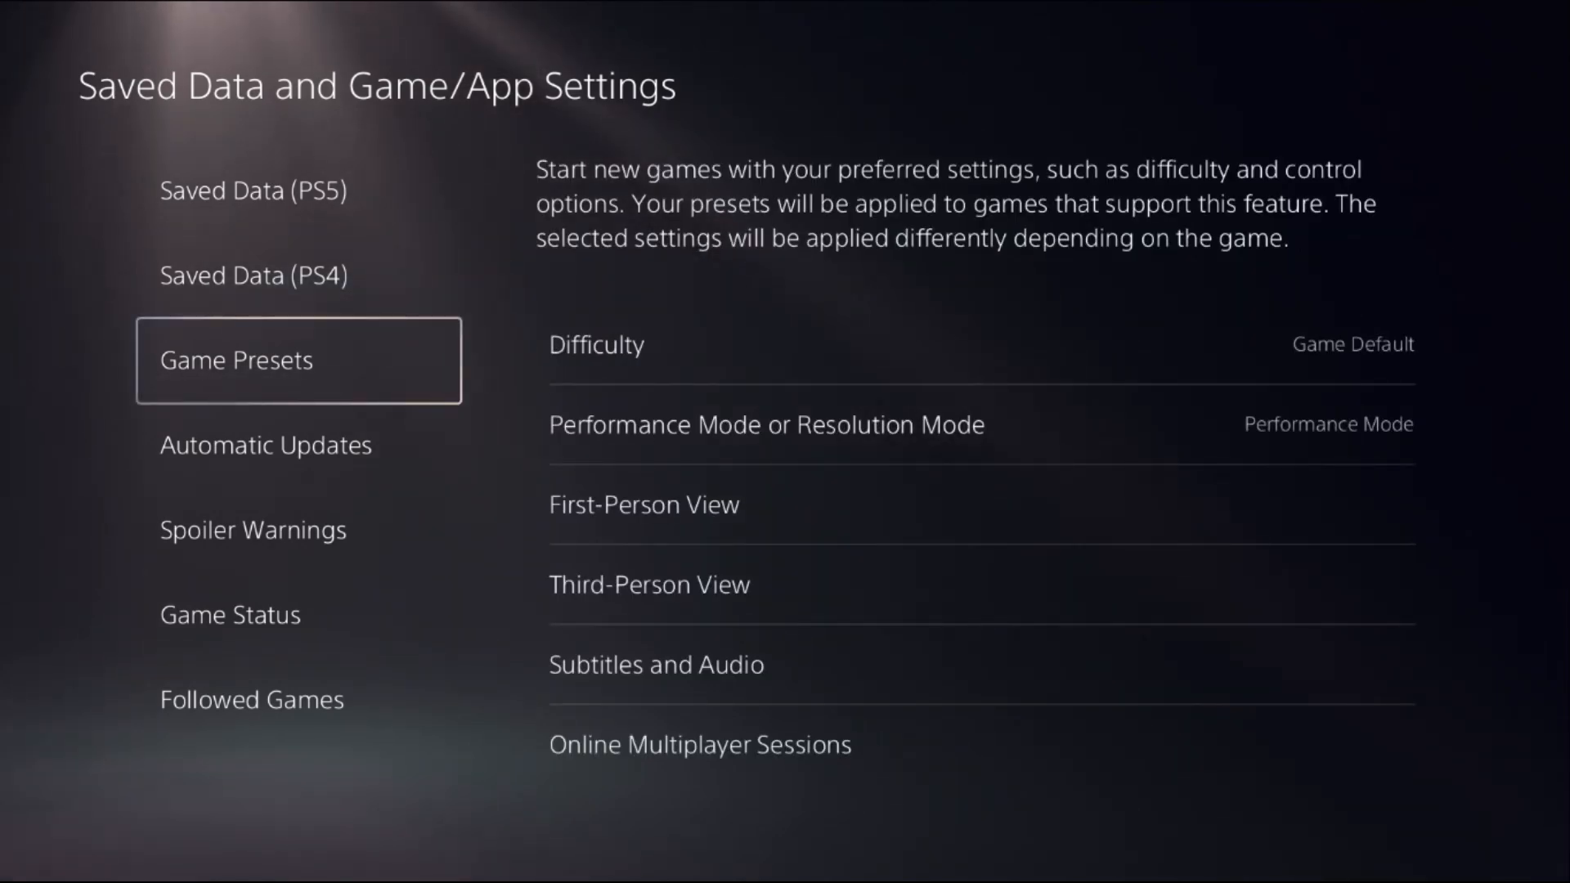
Keep the Performance Mode or Resolution Mode preset on Performance Mode.
left_click(1328, 424)
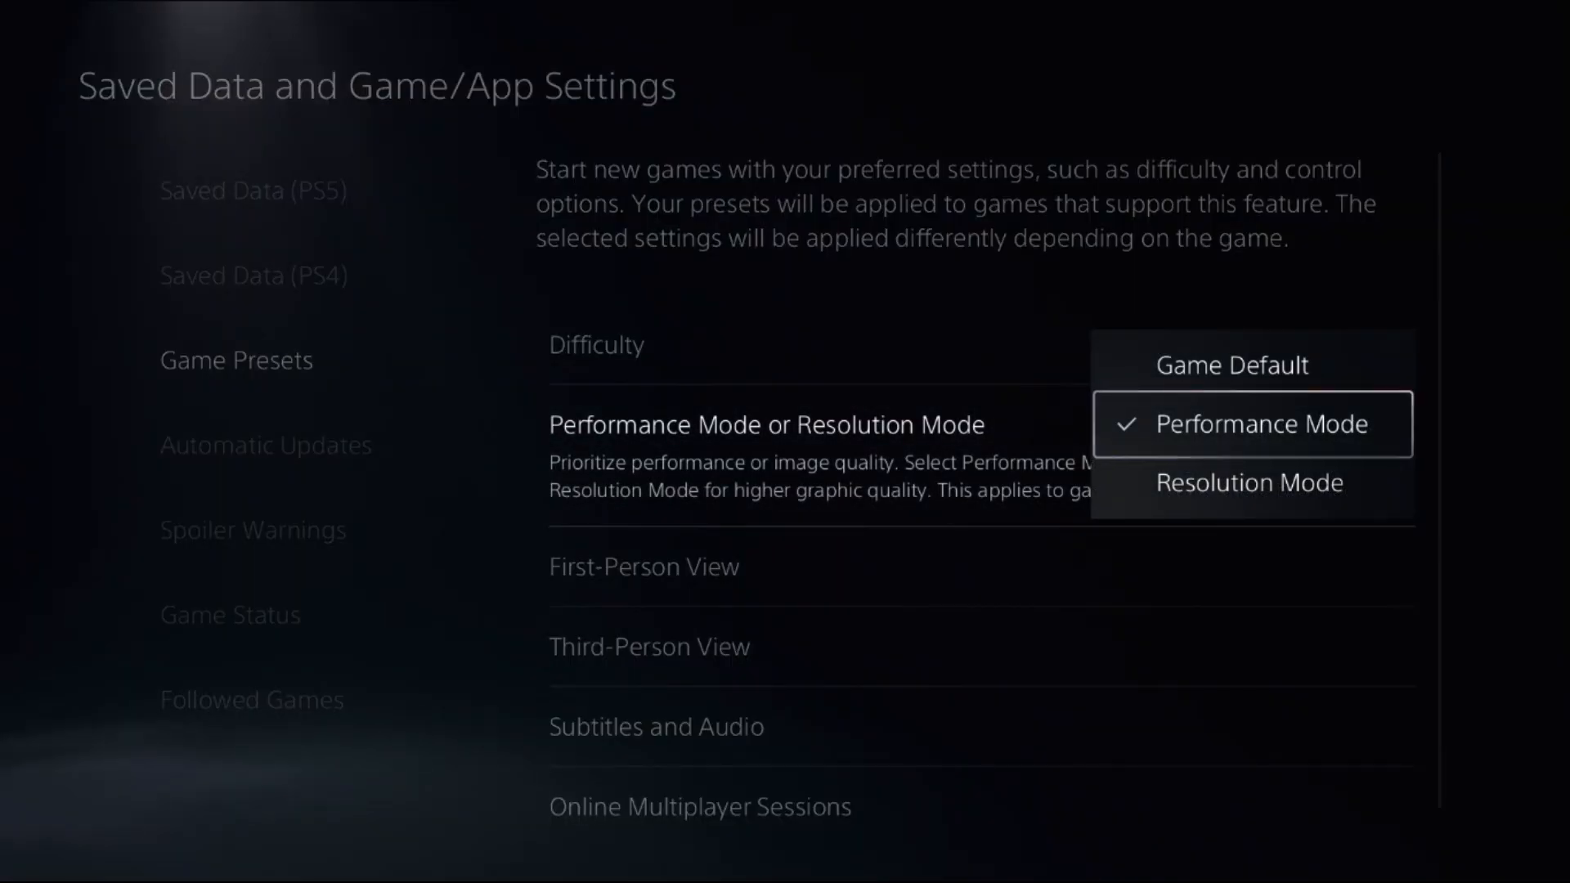
left_click(1264, 423)
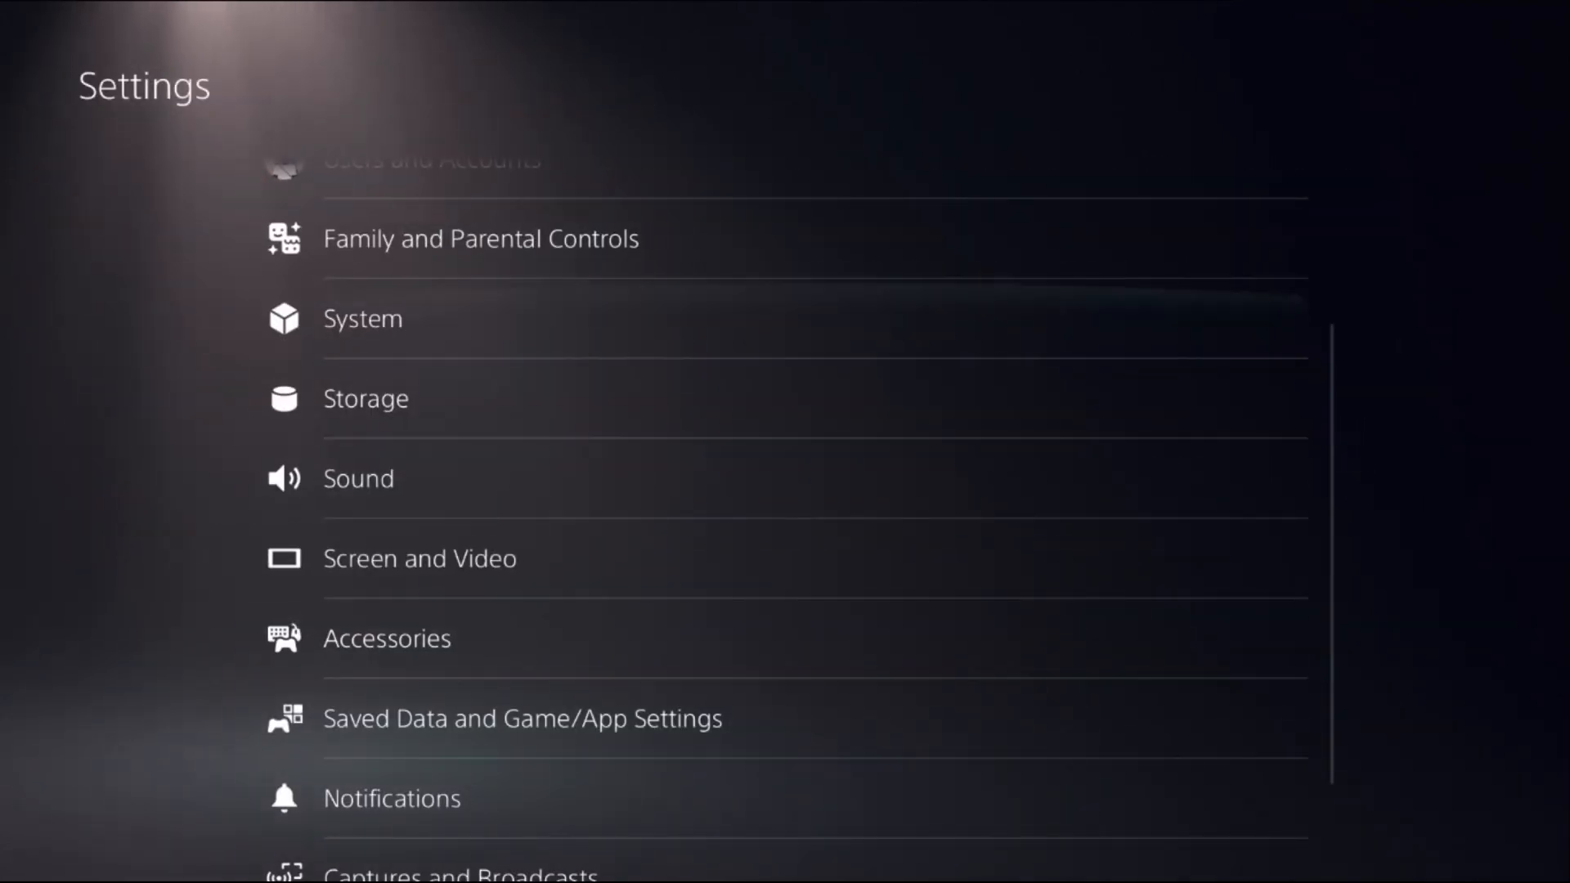
Review Video Output to confirm Resolution and 120 Hz Output are Automatic.
left_click(420, 558)
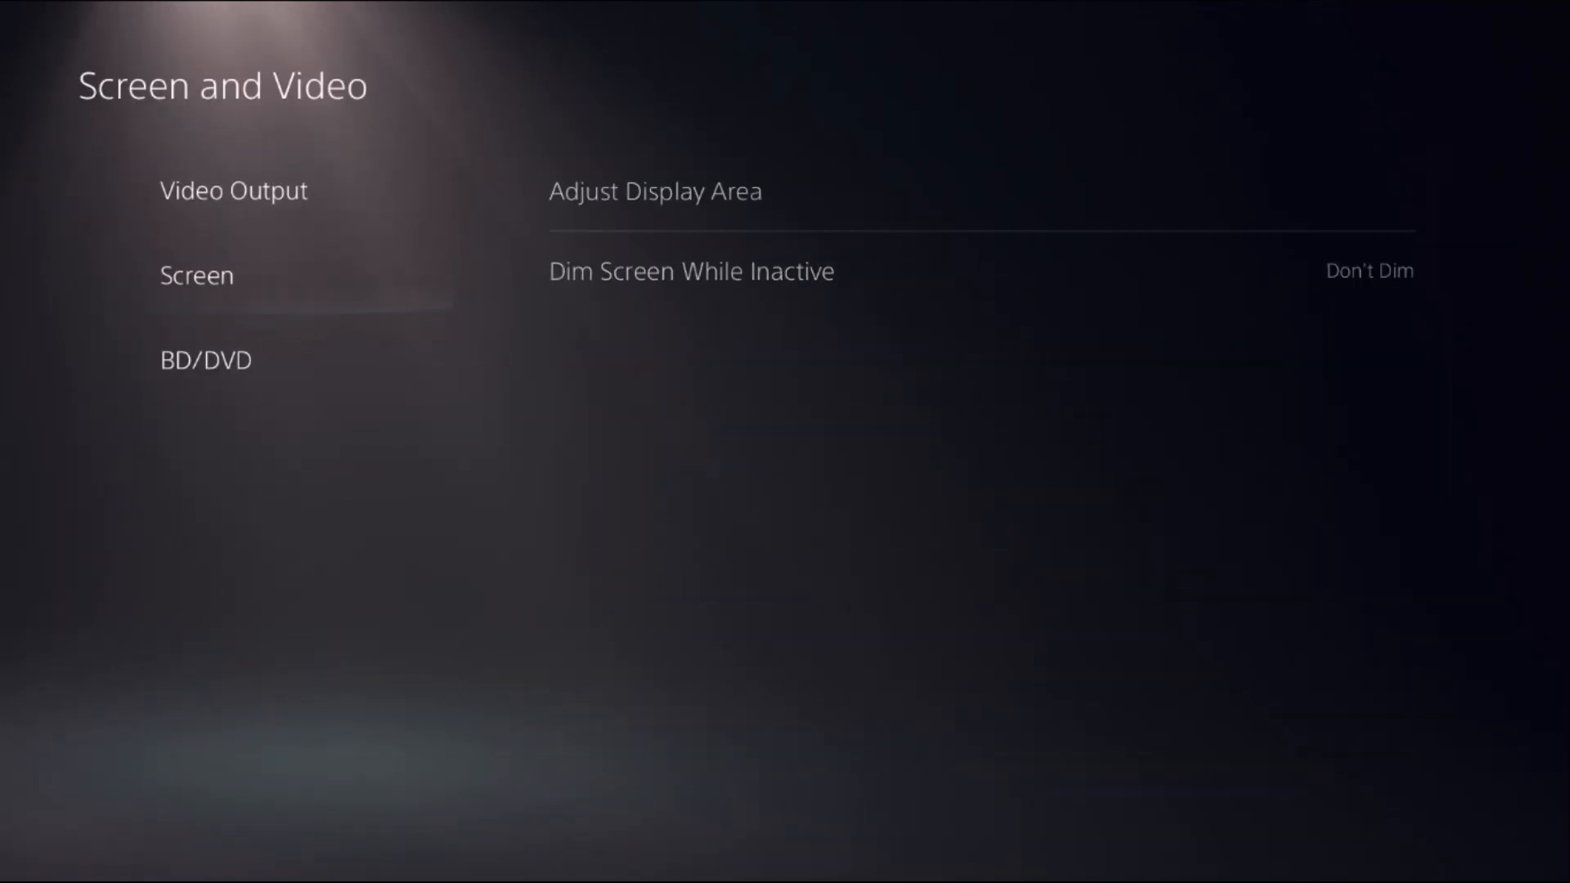
left_click(233, 190)
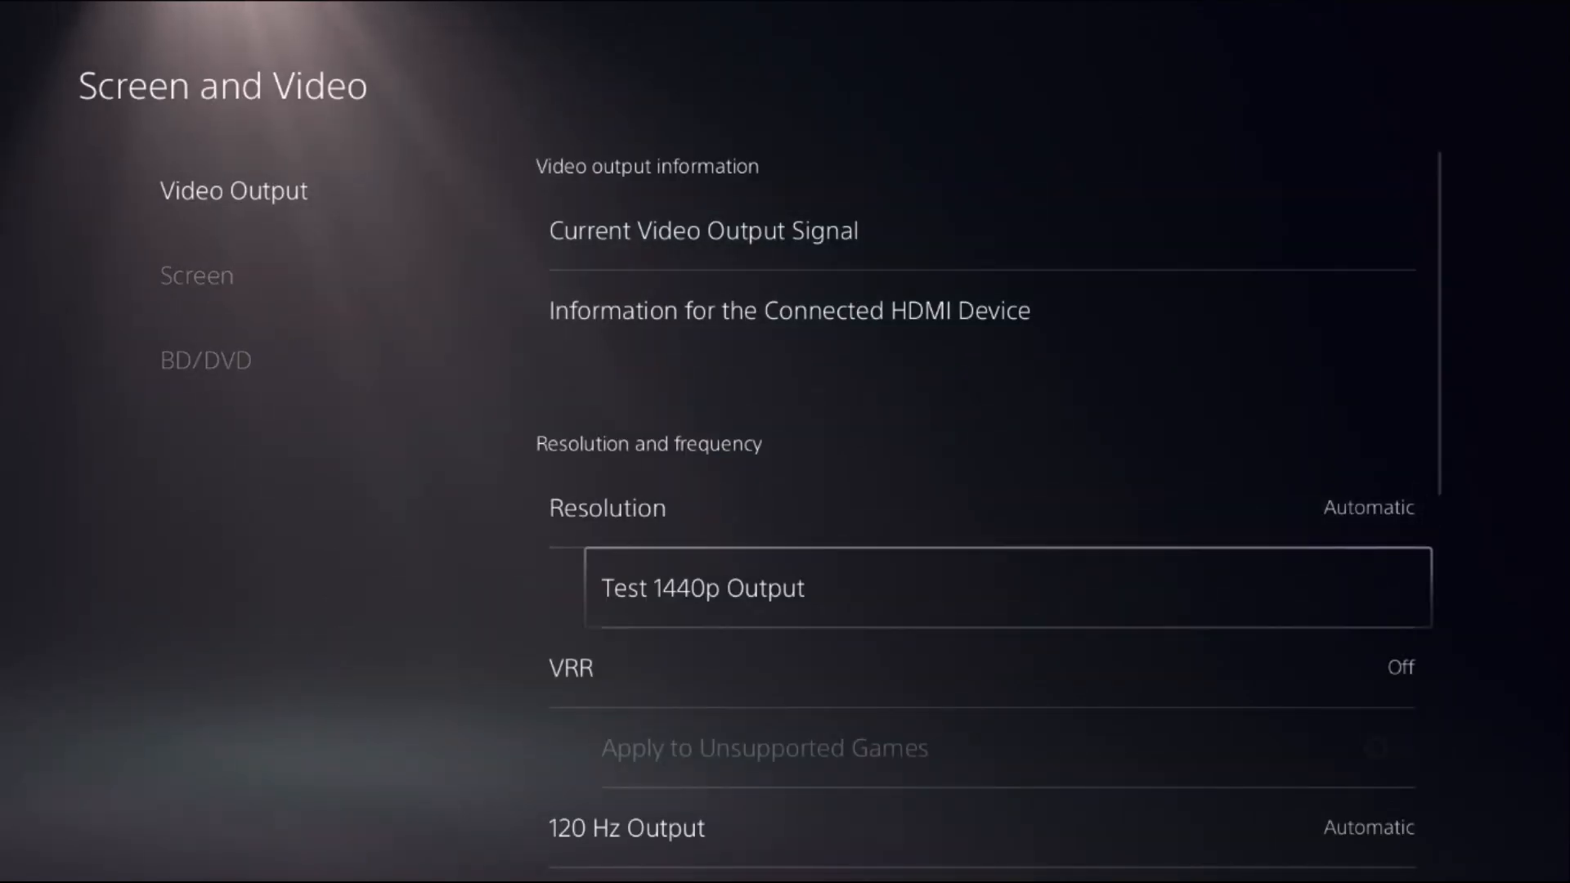
scroll("down", 3)
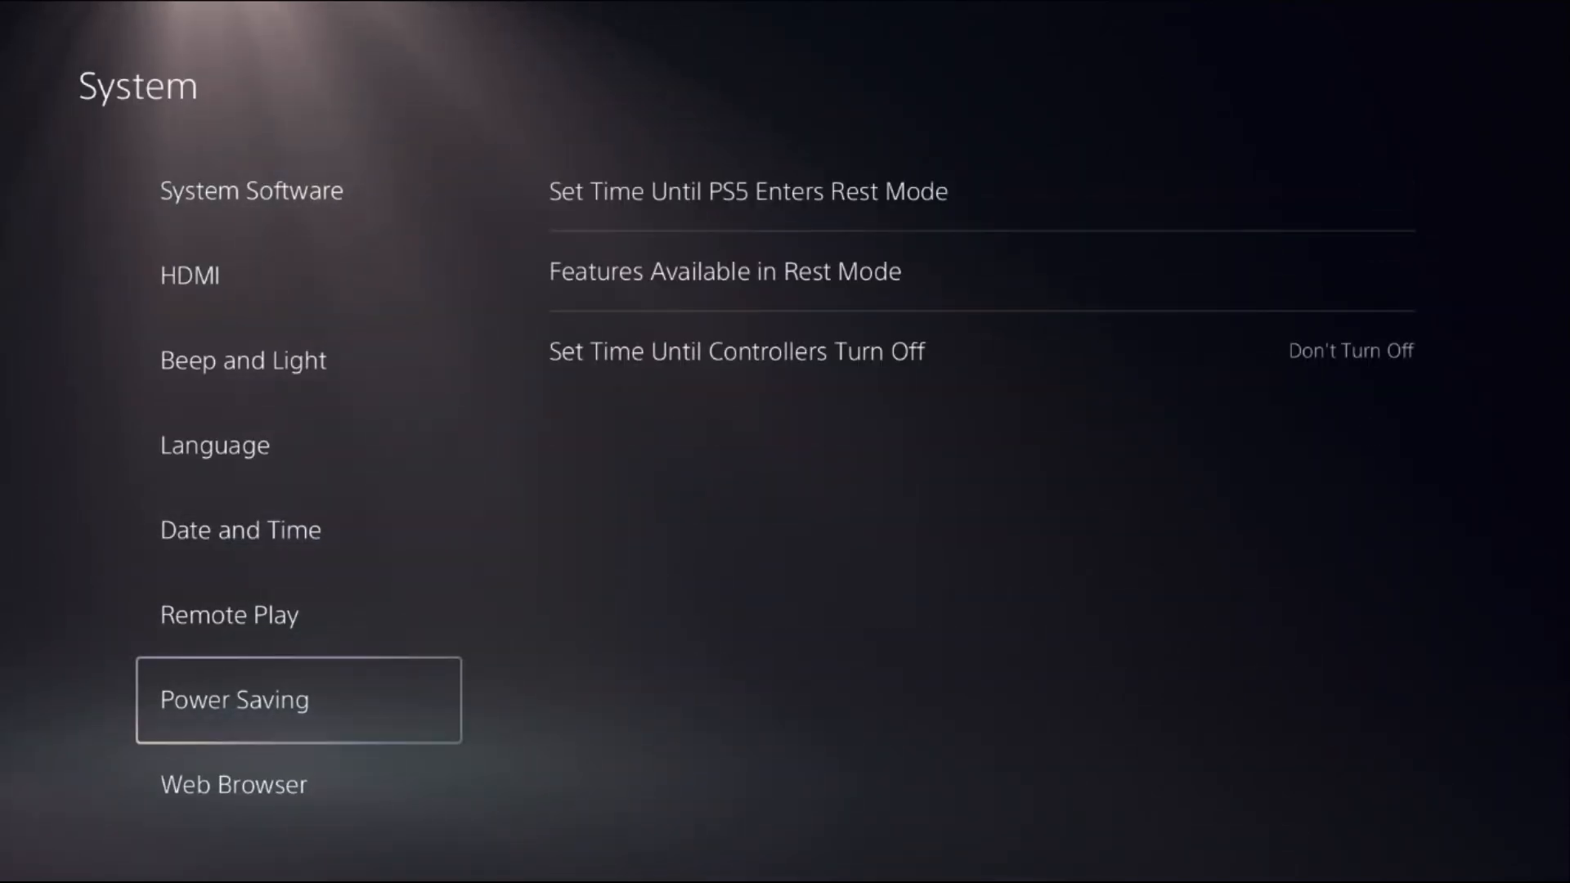
Open the Network settings page.
left_click(723, 271)
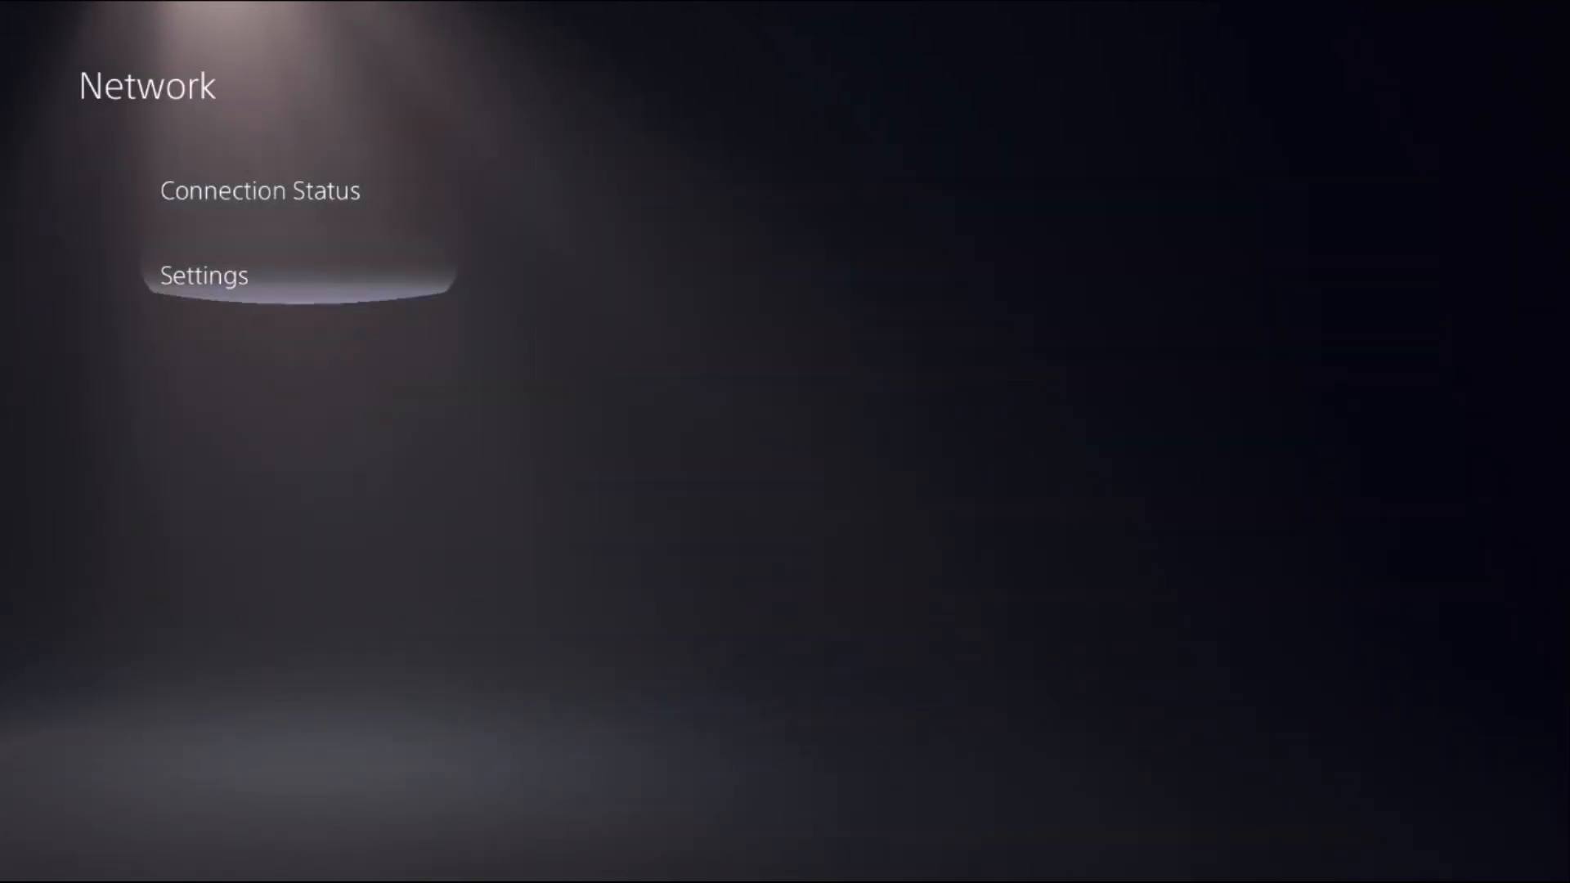
Open Advanced Settings for the connected Wi-Fi network from Set Up Internet Connection.
left_click(203, 276)
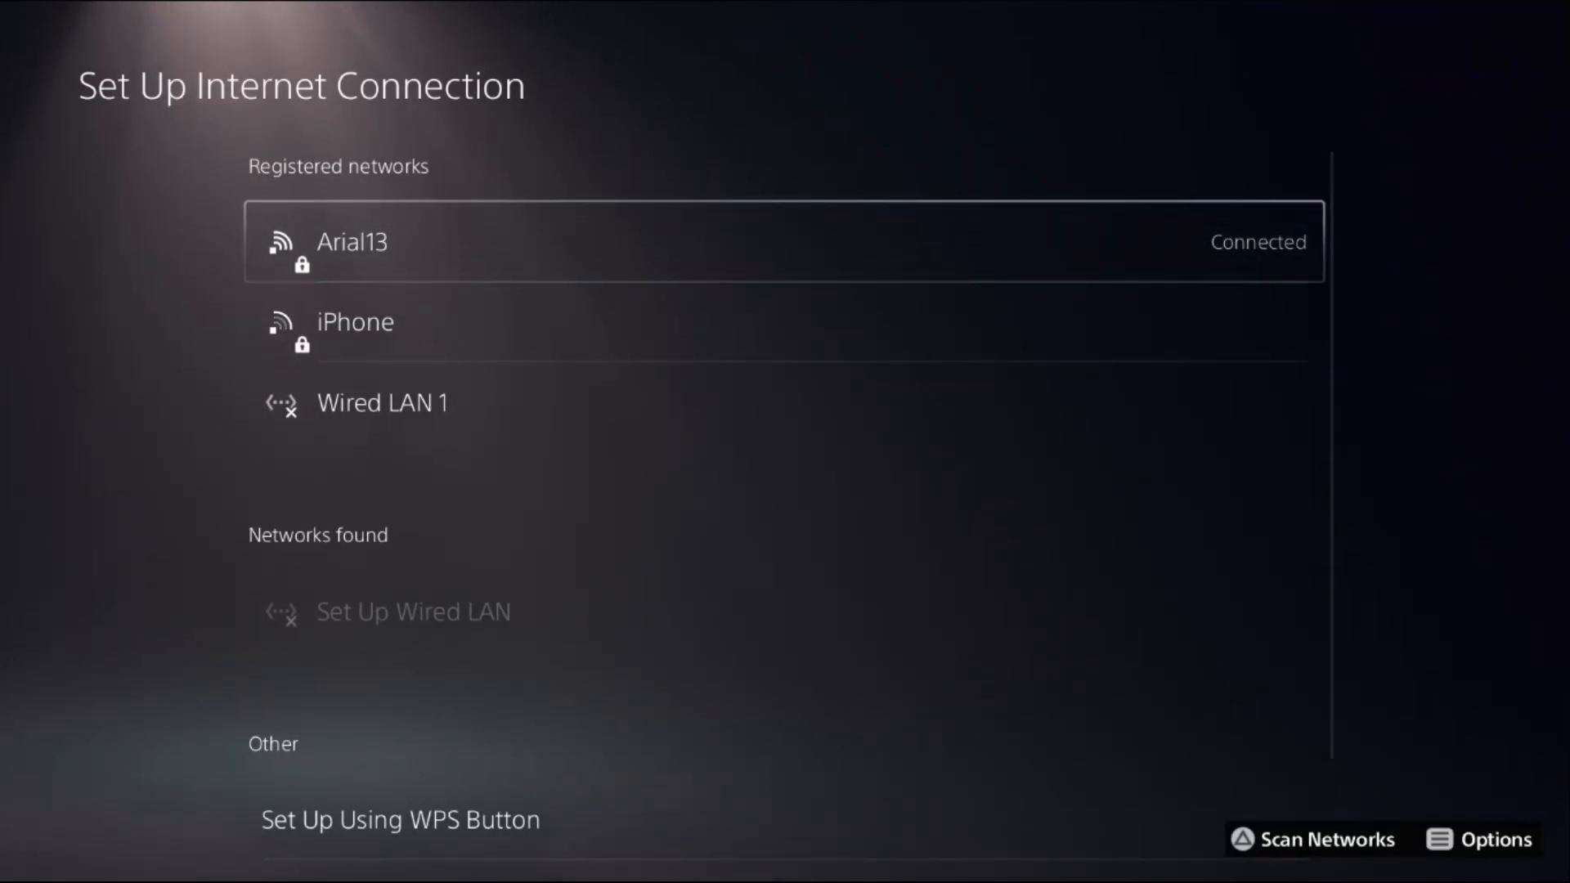
left_click(1479, 839)
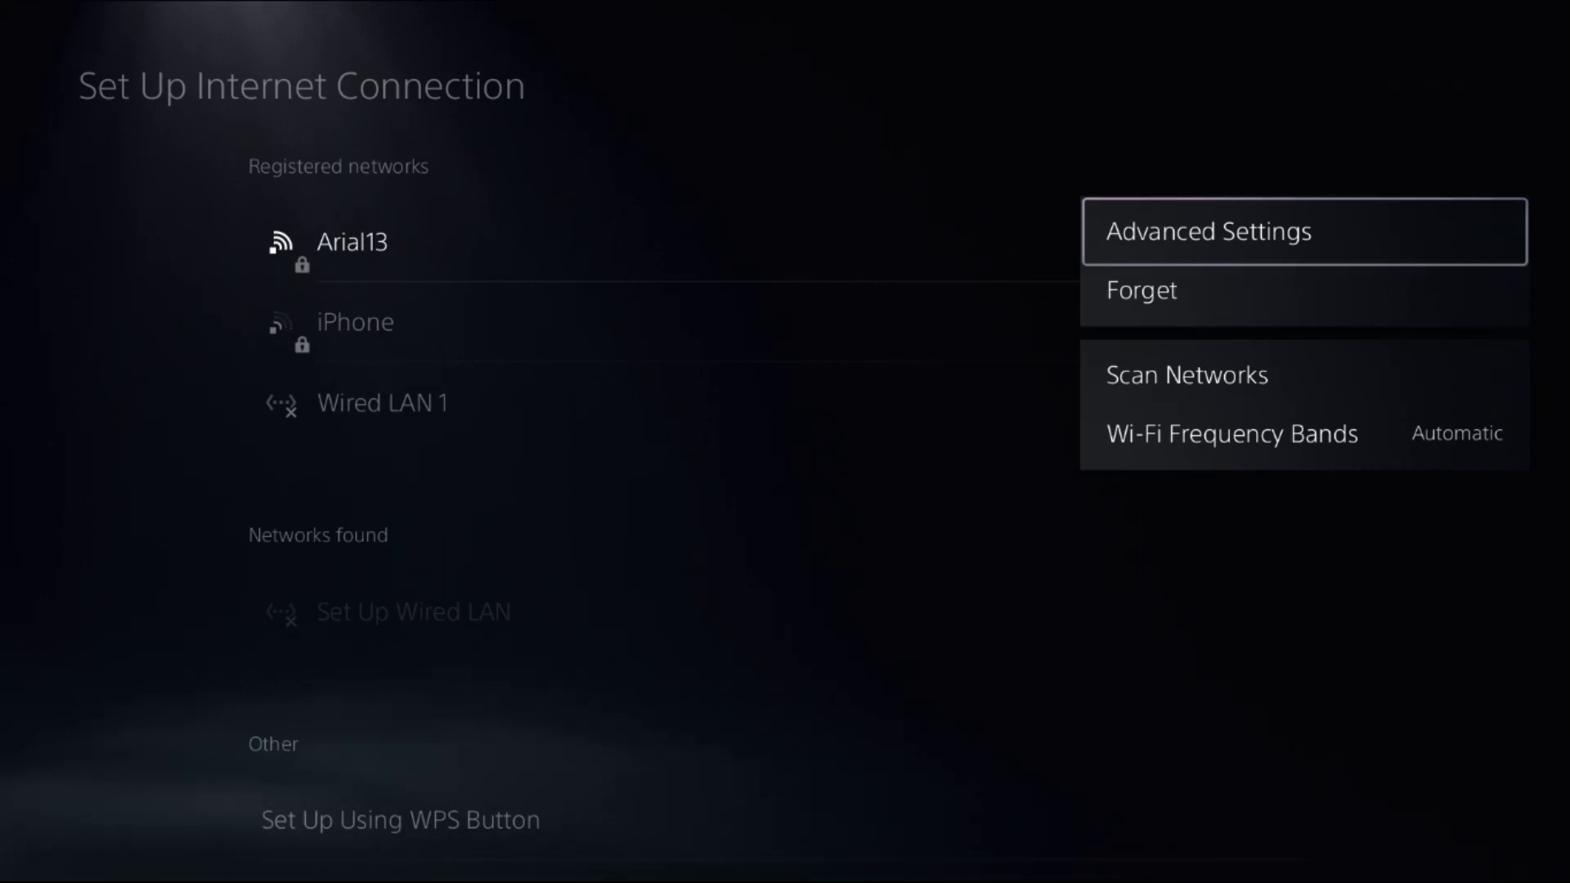
left_click(1207, 232)
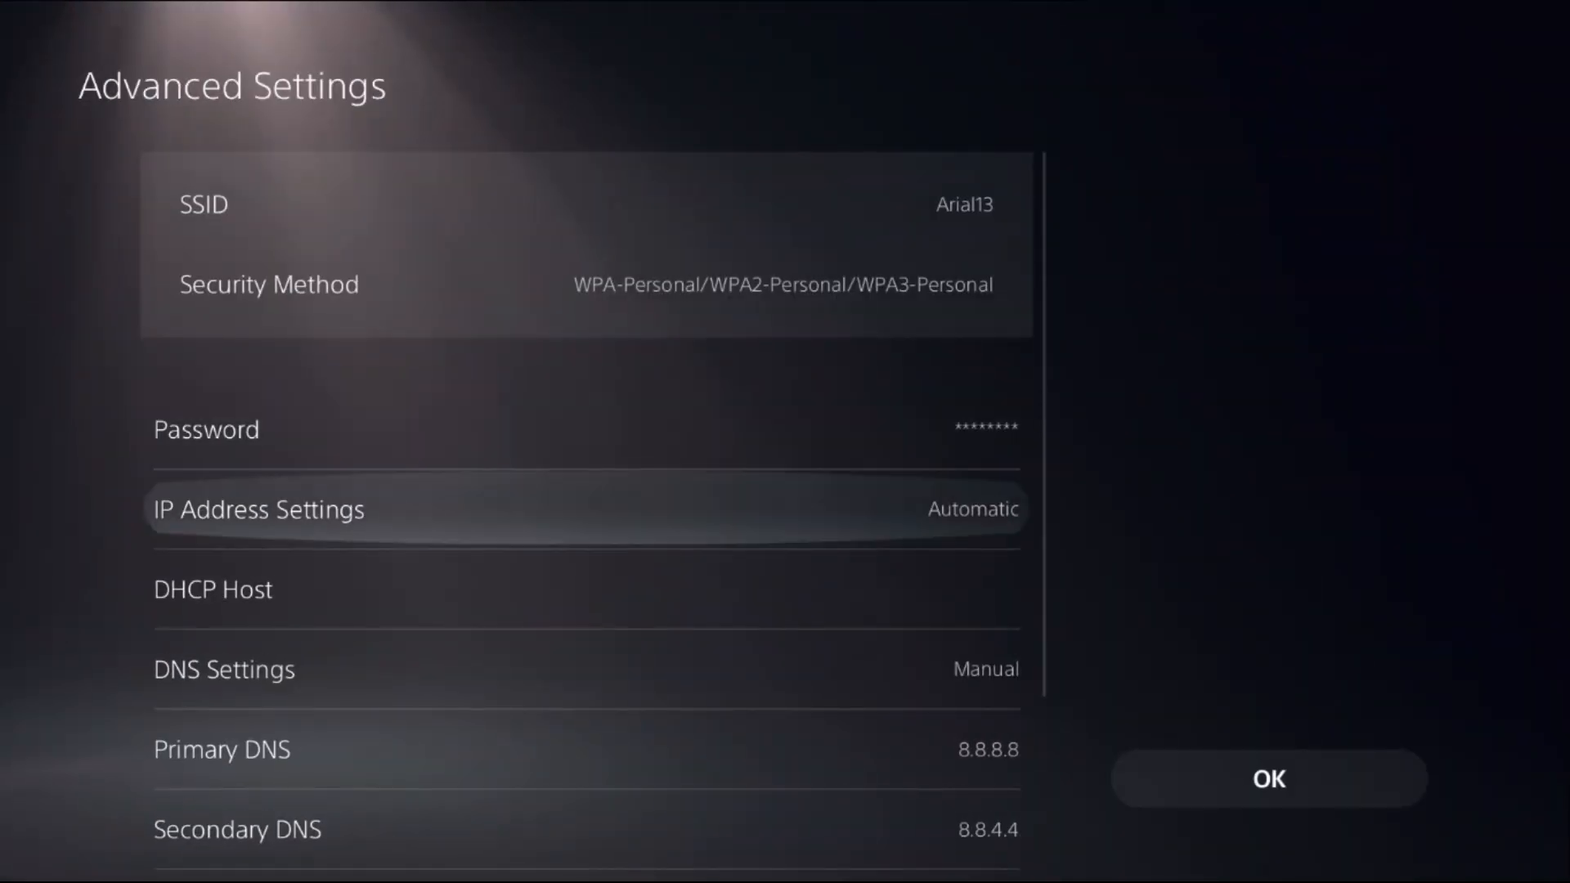
Apply Primary DNS 8.8.8.8 and Secondary DNS 8.8.4.4 to the Wi-Fi network.
scroll("down", 3)
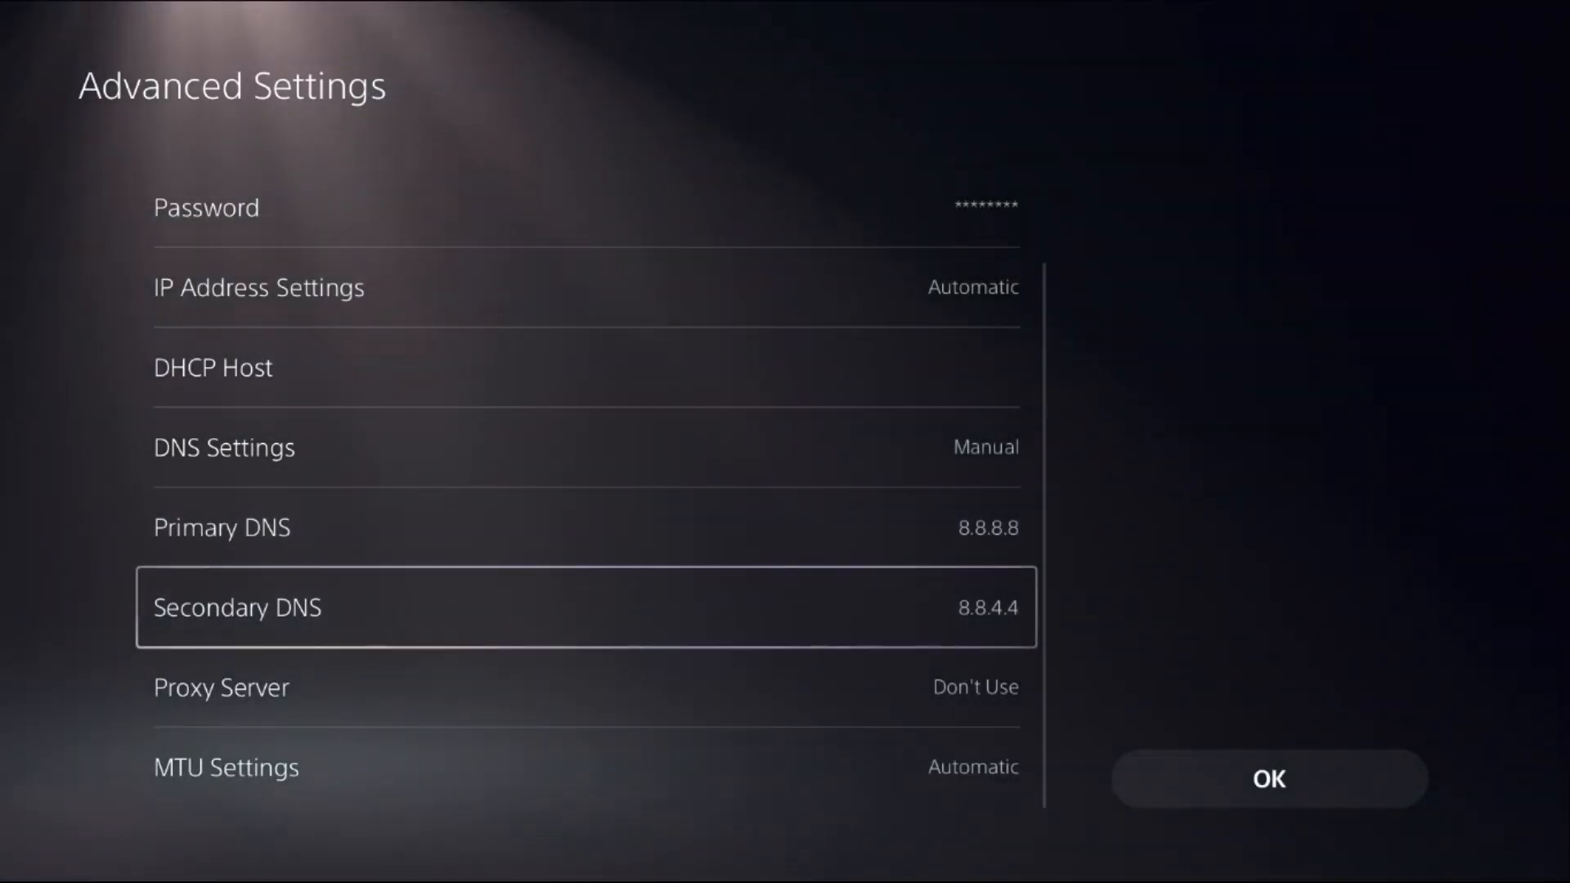
key("Up")
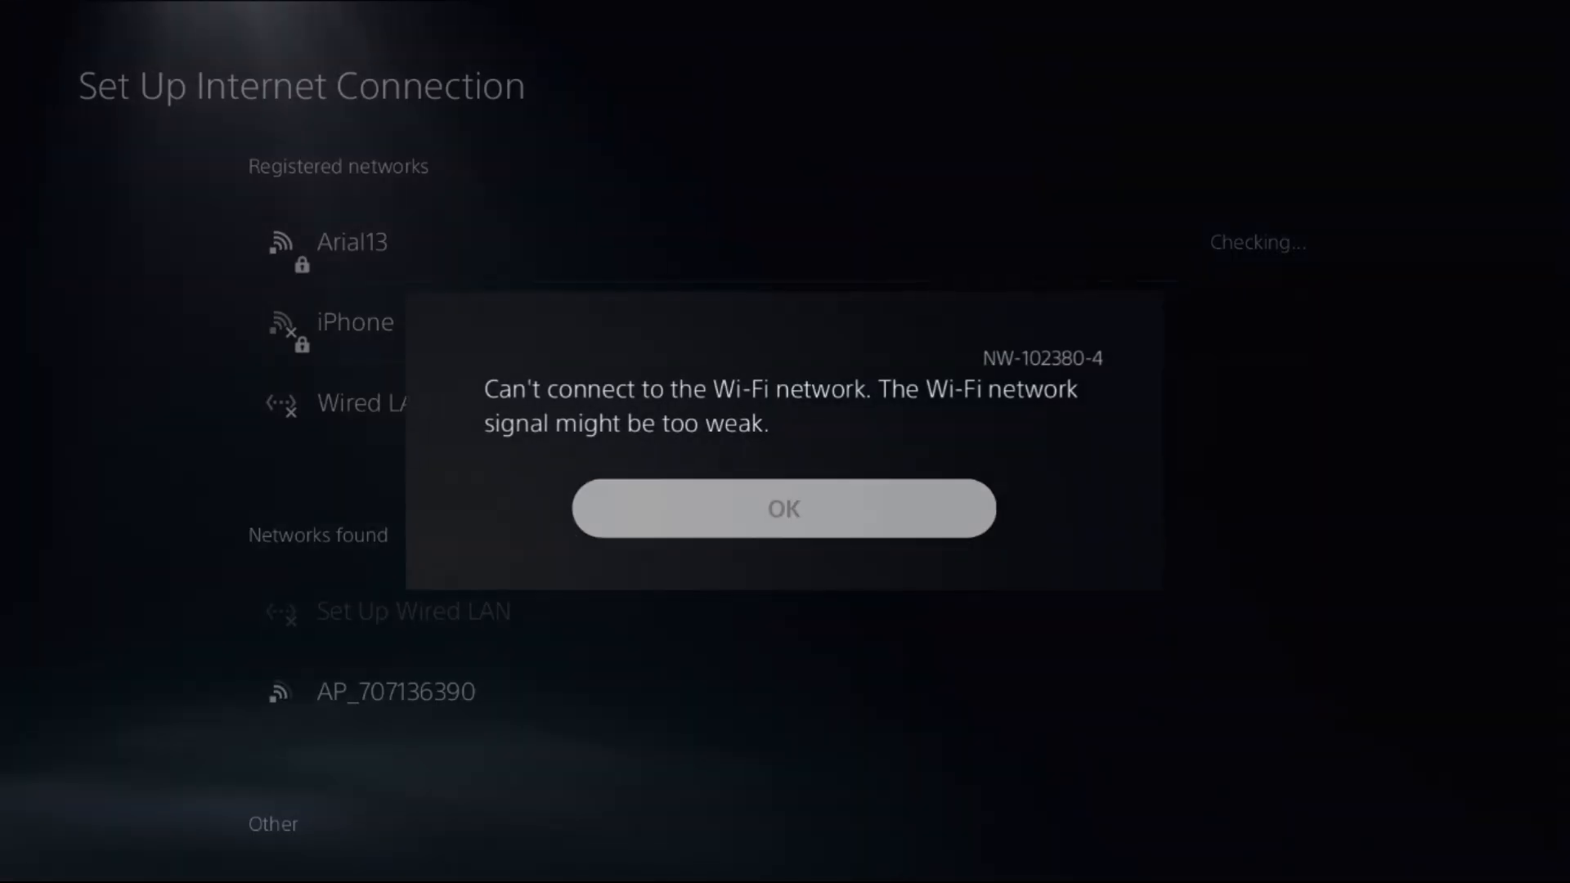
Dismiss the can't-connect error and open the power menu.
left_click(784, 508)
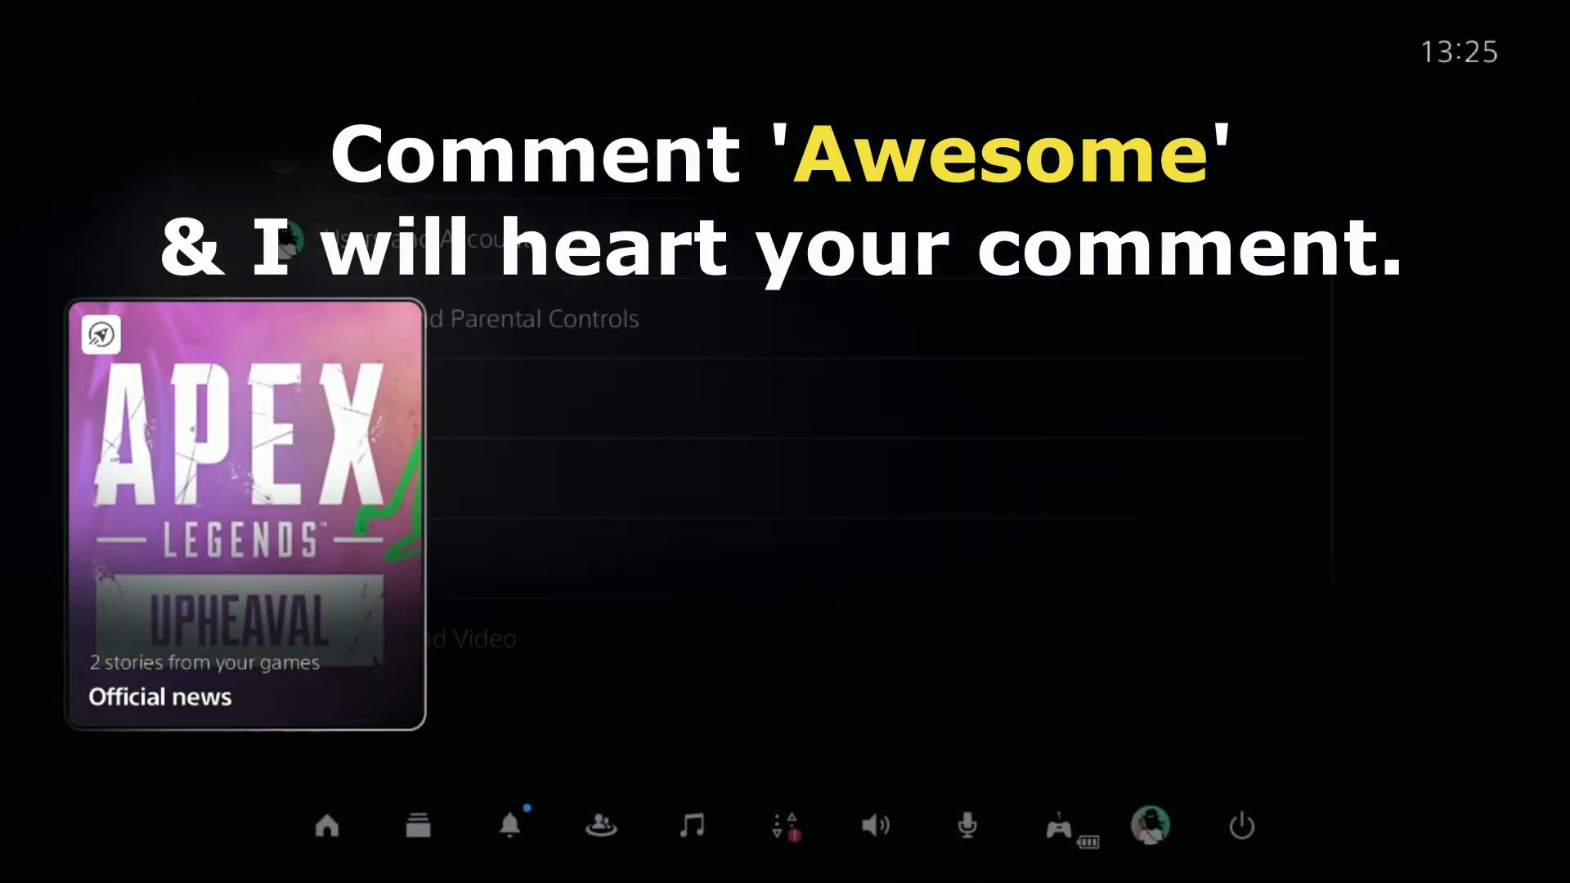
left_click(1241, 825)
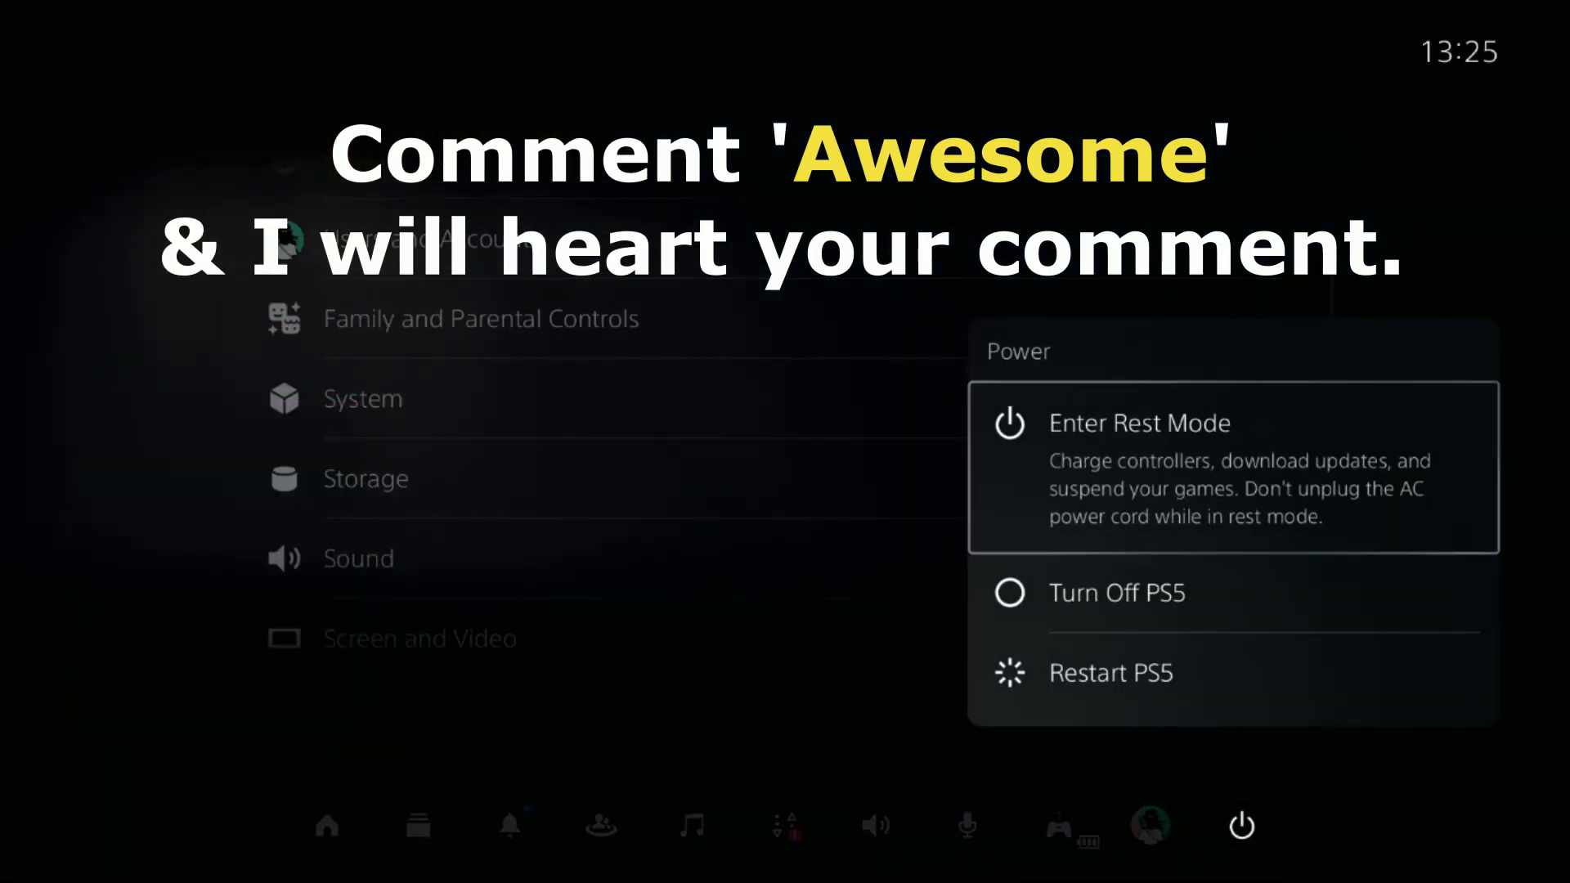